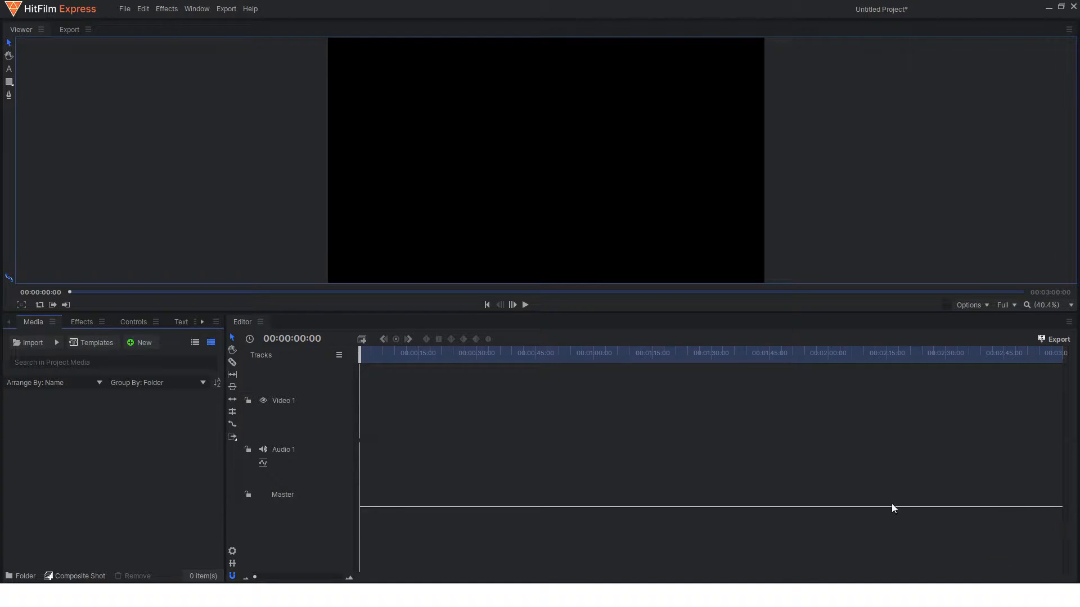
mouse_move(460, 489)
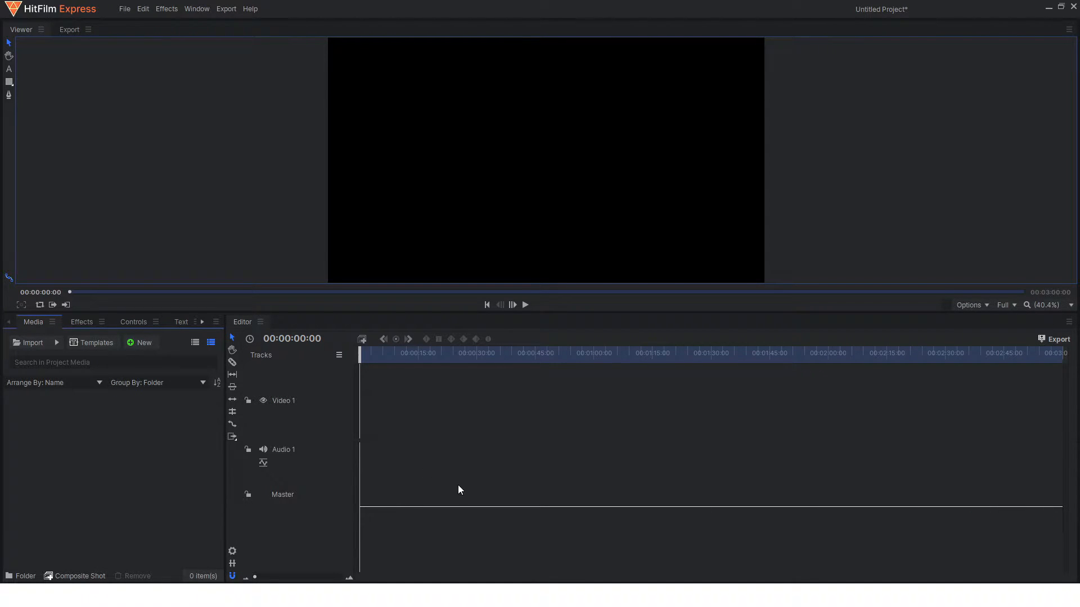
mouse_move(221, 211)
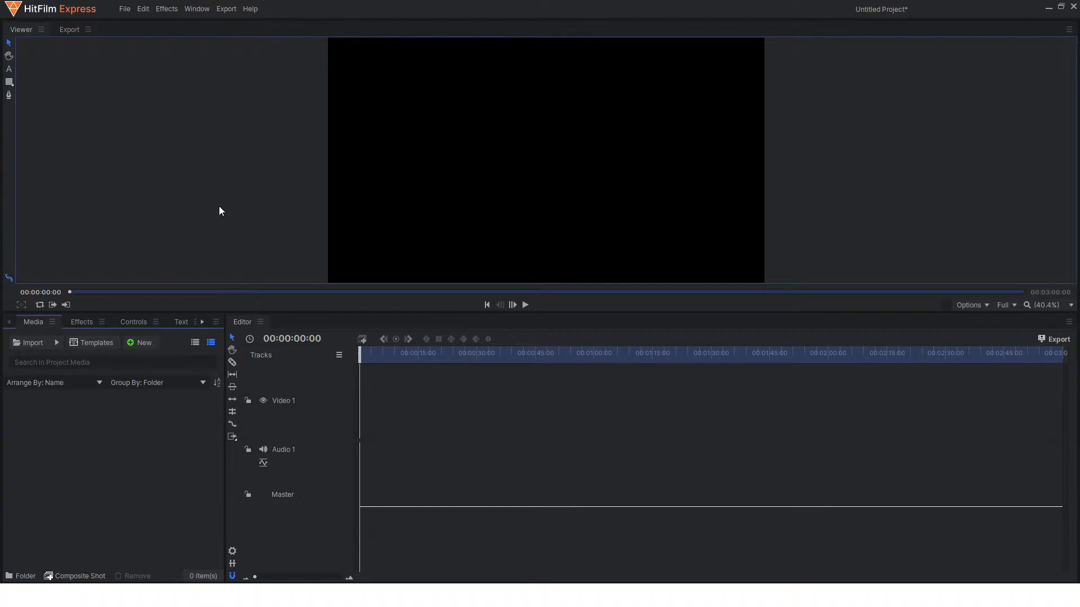
mouse_move(104, 450)
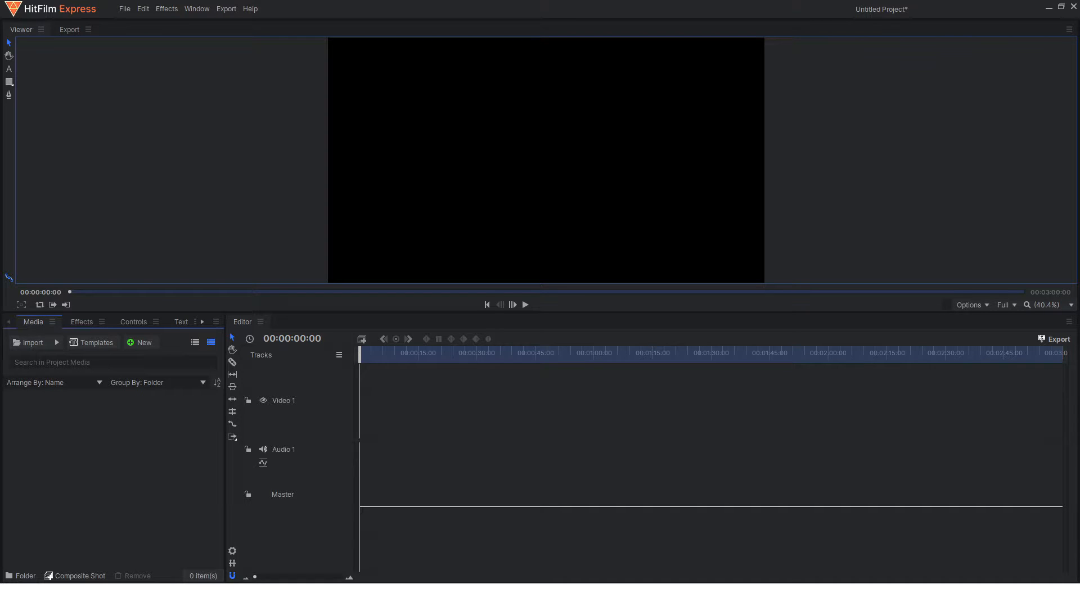
Step: Import anxiety replay.mp4 into the Media panel and create a duplicate copy of it
click(33, 343)
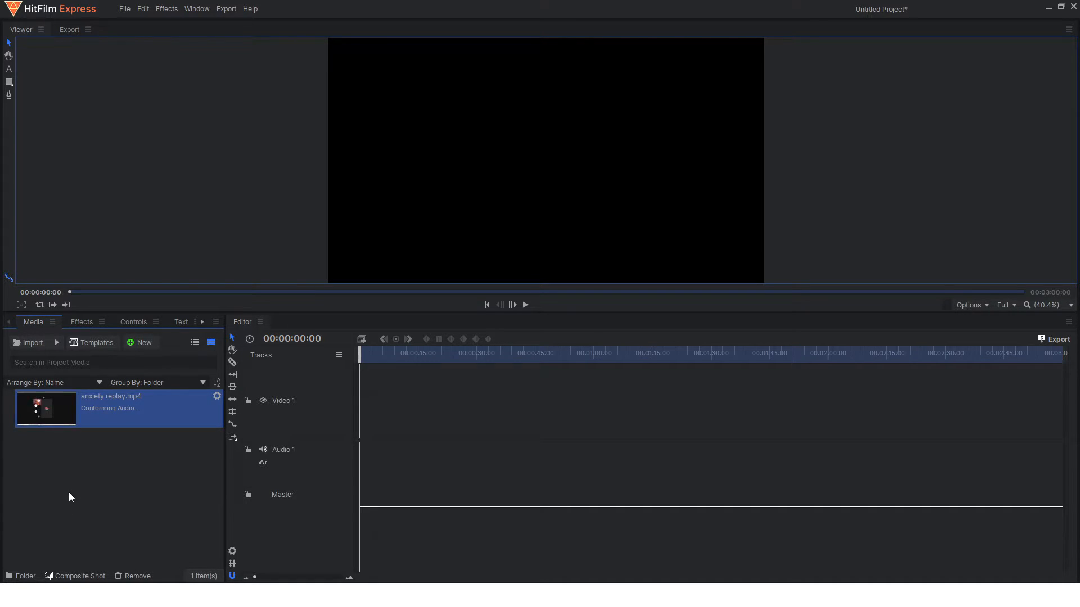
mouse_move(55, 432)
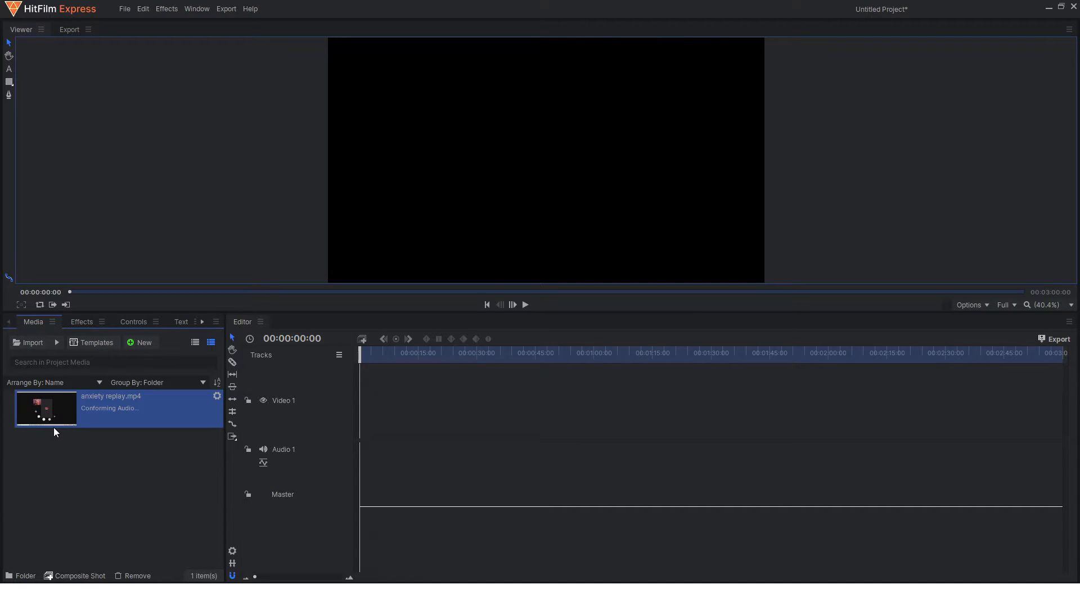
right_click(46, 408)
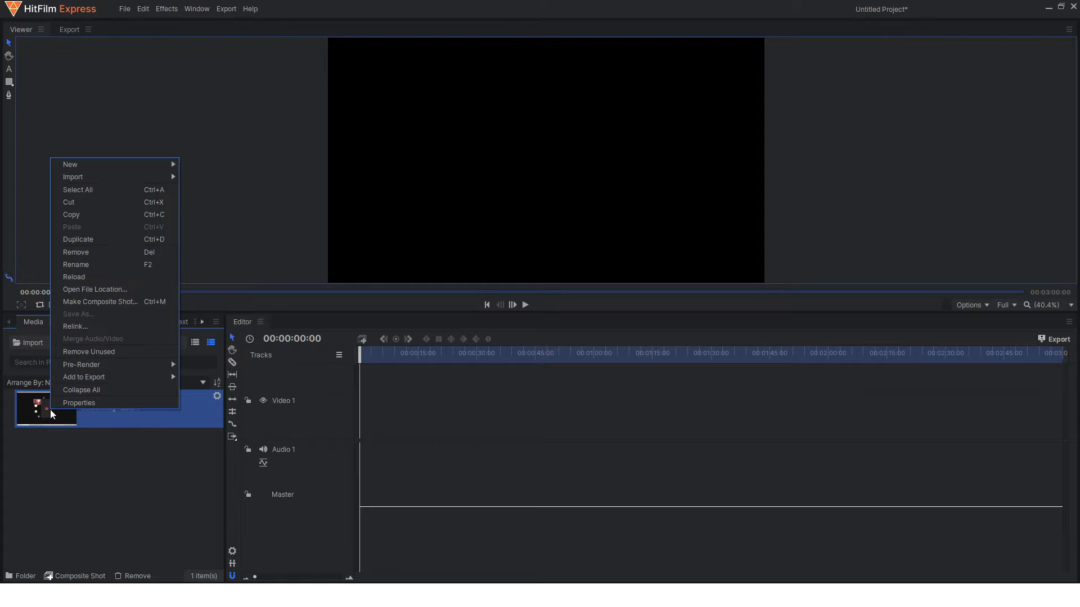
mouse_move(94, 257)
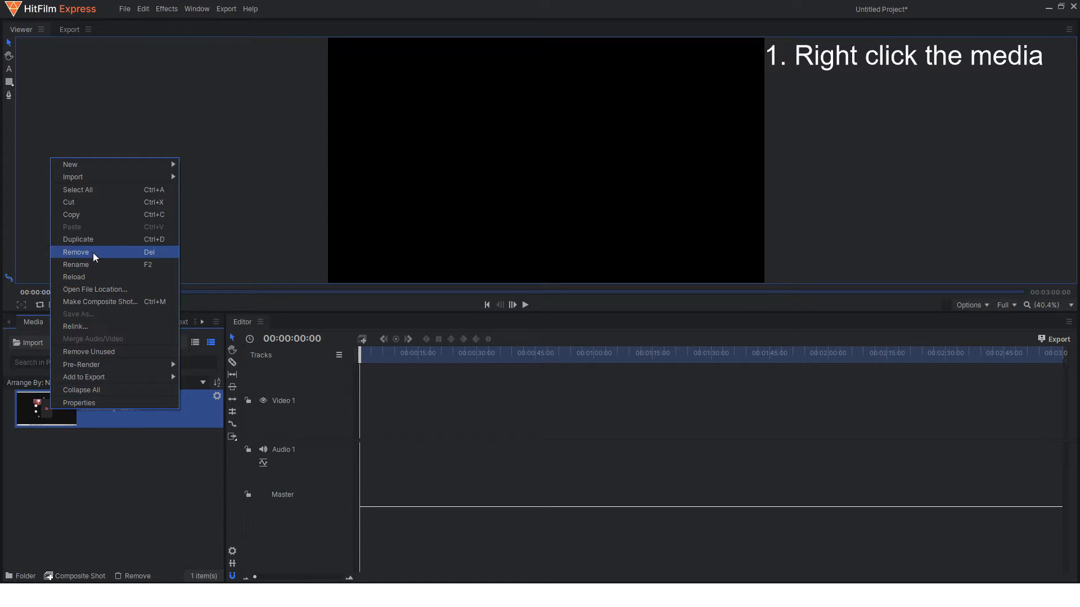
click(78, 239)
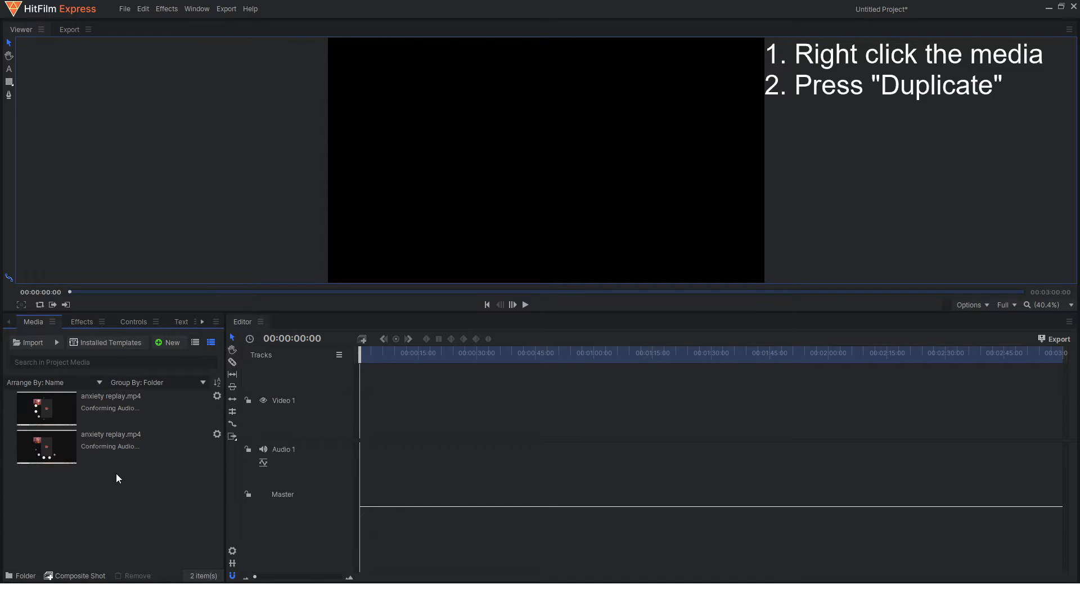
mouse_move(102, 476)
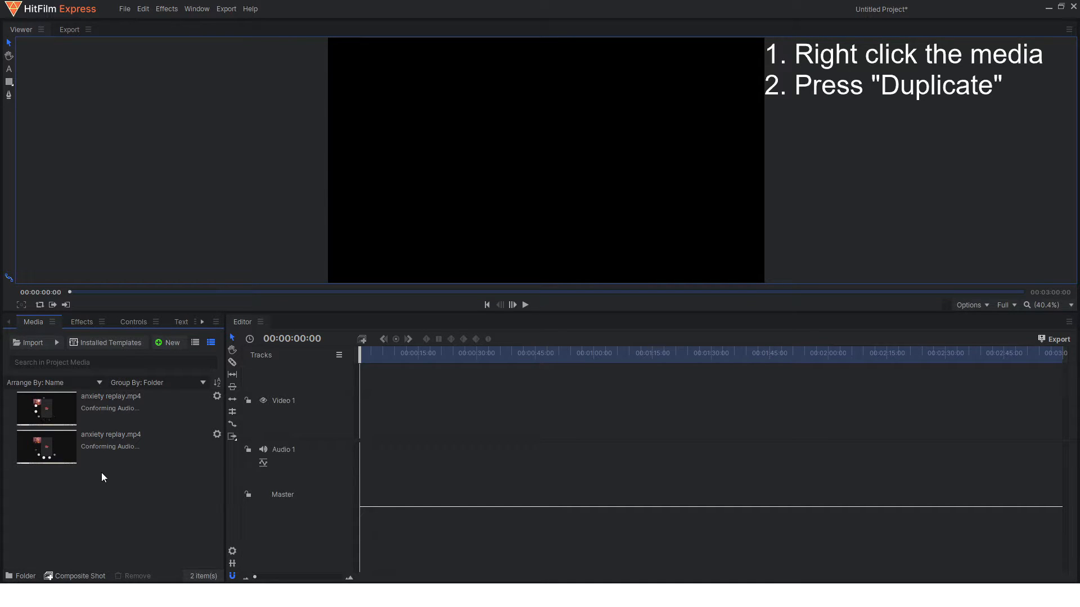
click(45, 406)
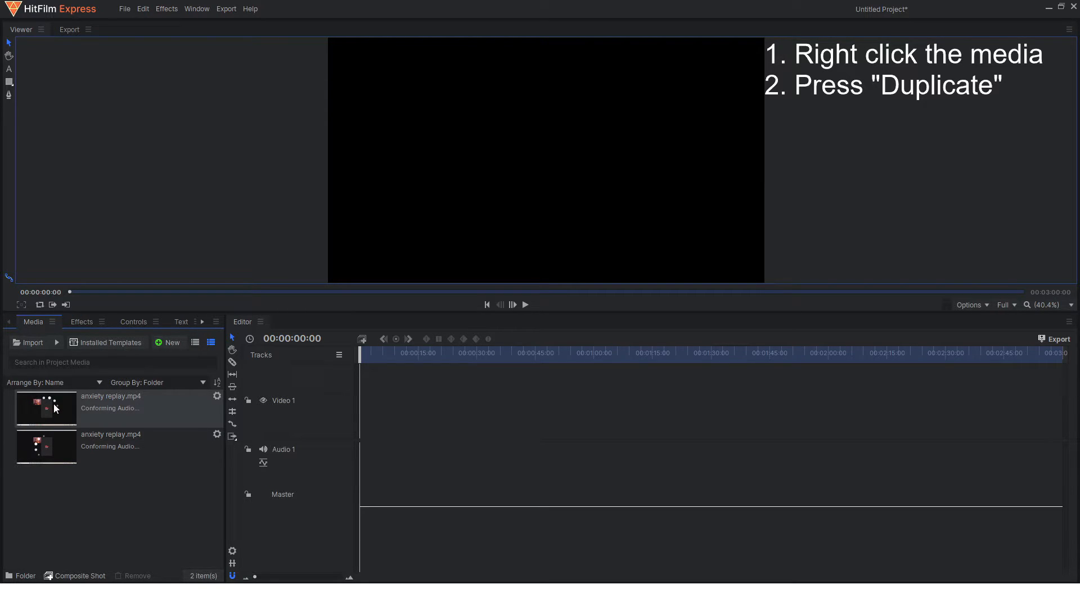
Step: Set the first anxiety replay.mp4 copy's audio stream to 'Audio 2 - Cap and desk'
right_click(46, 409)
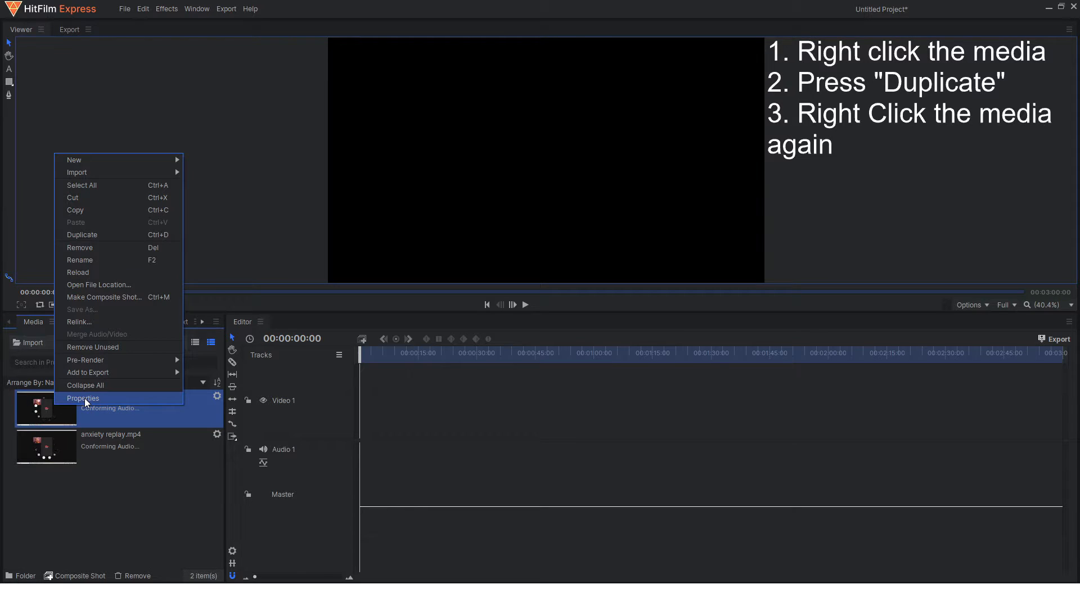
click(82, 398)
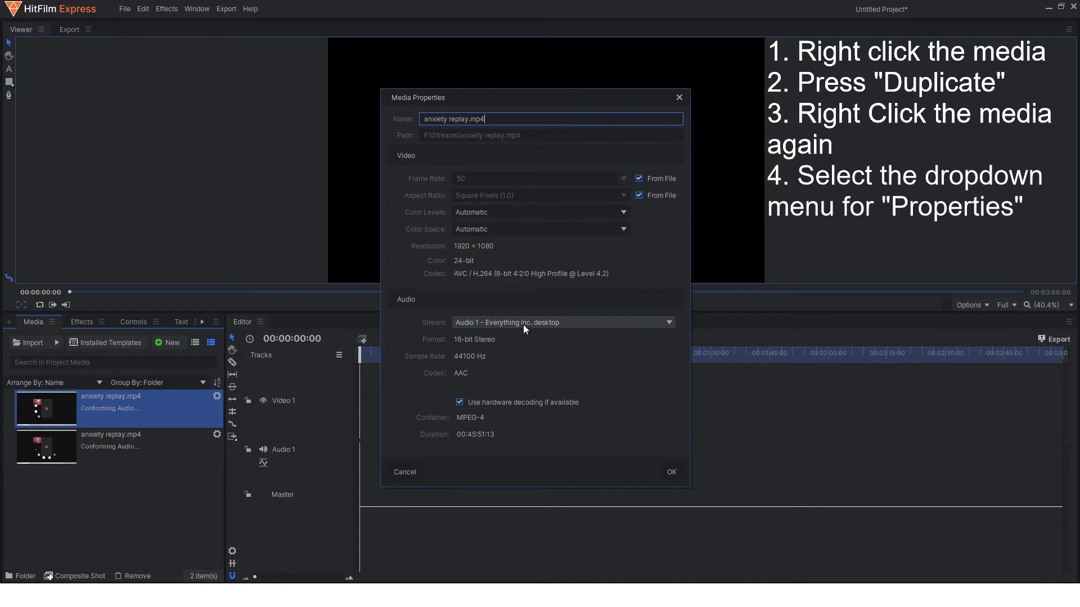
click(666, 322)
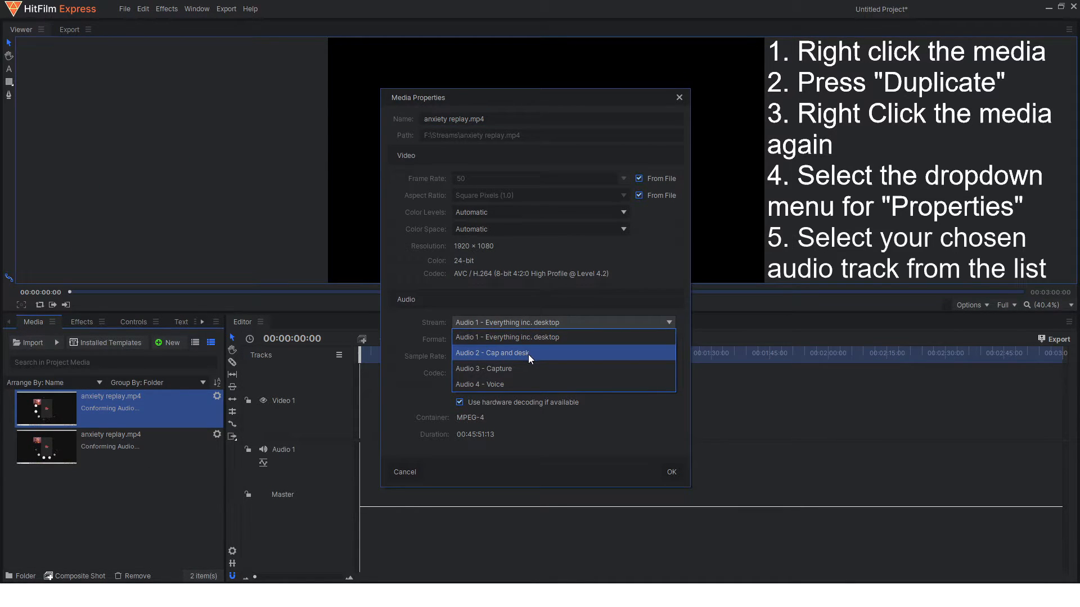
click(491, 353)
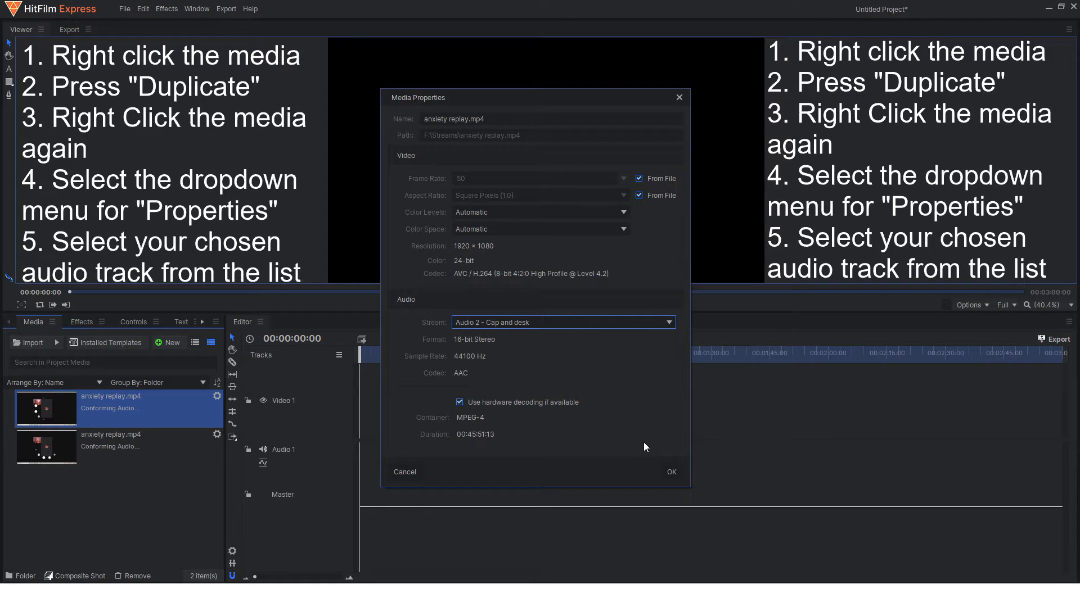
click(670, 472)
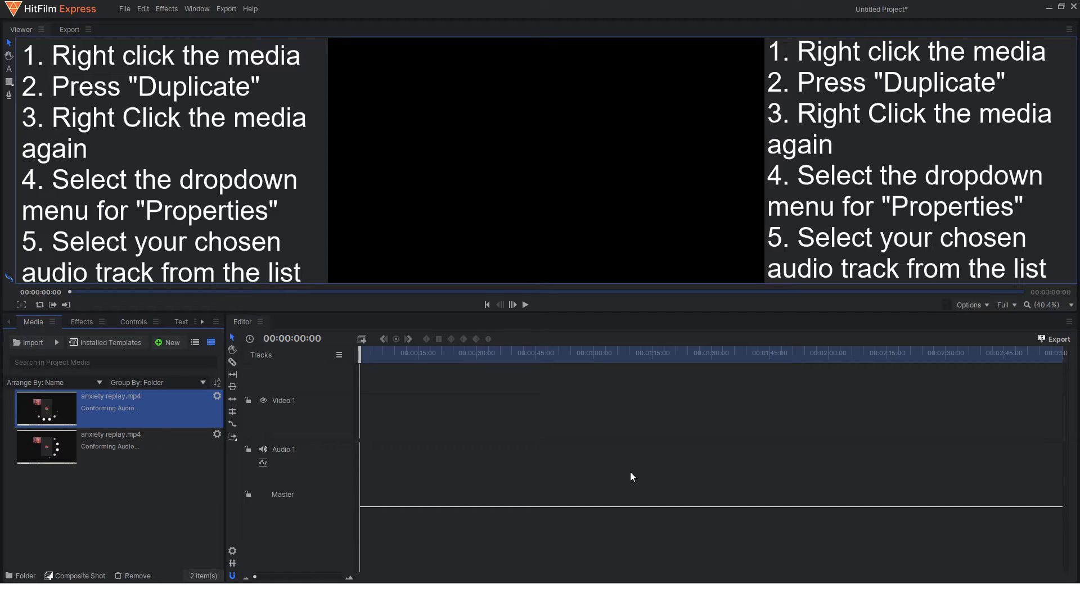
right_click(46, 448)
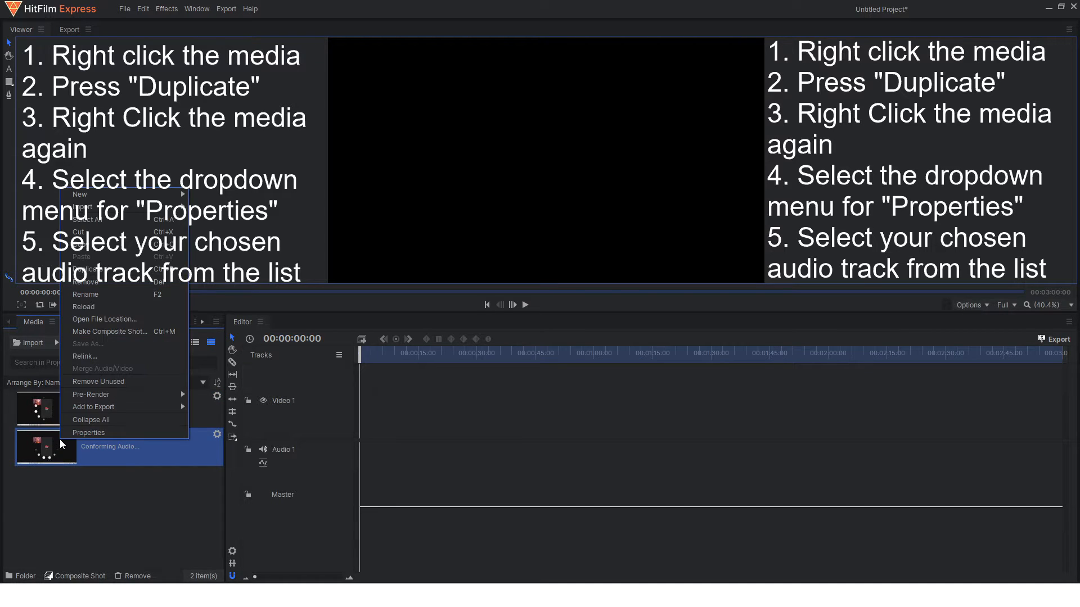
click(88, 433)
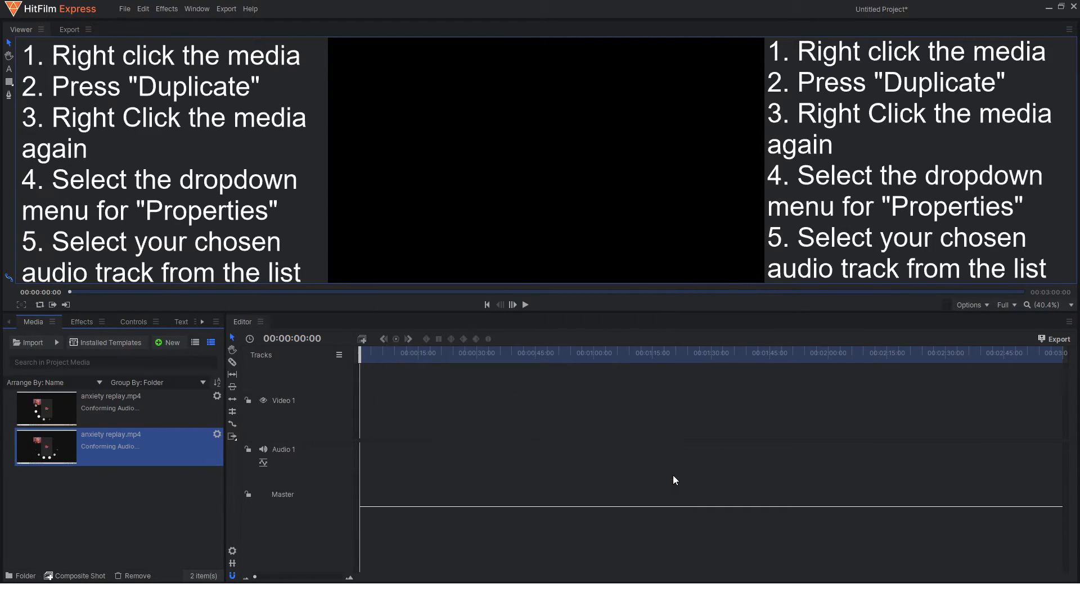
mouse_move(98, 507)
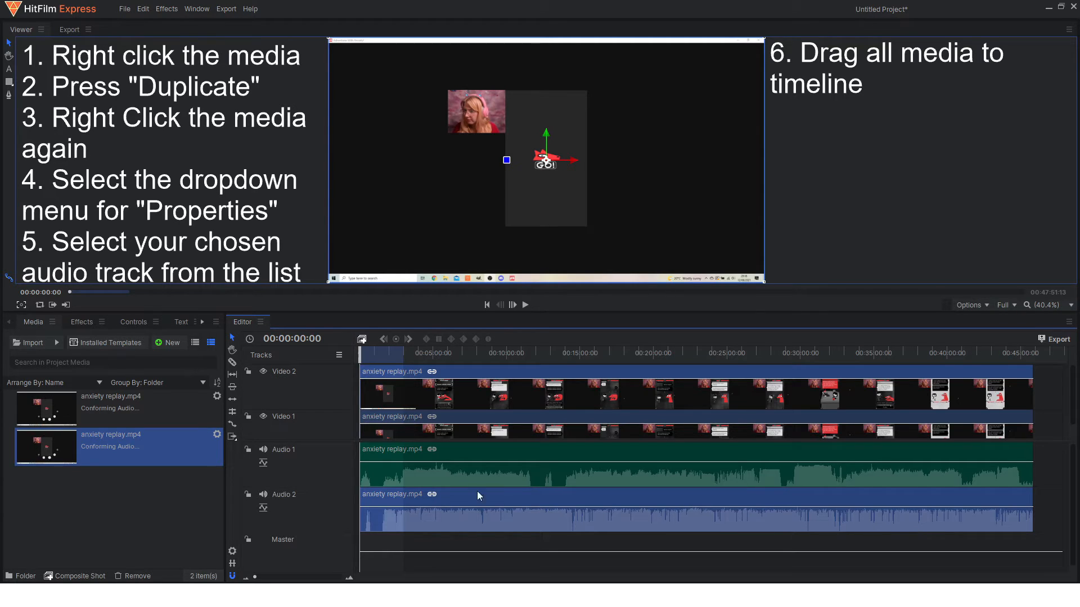
mouse_move(411, 393)
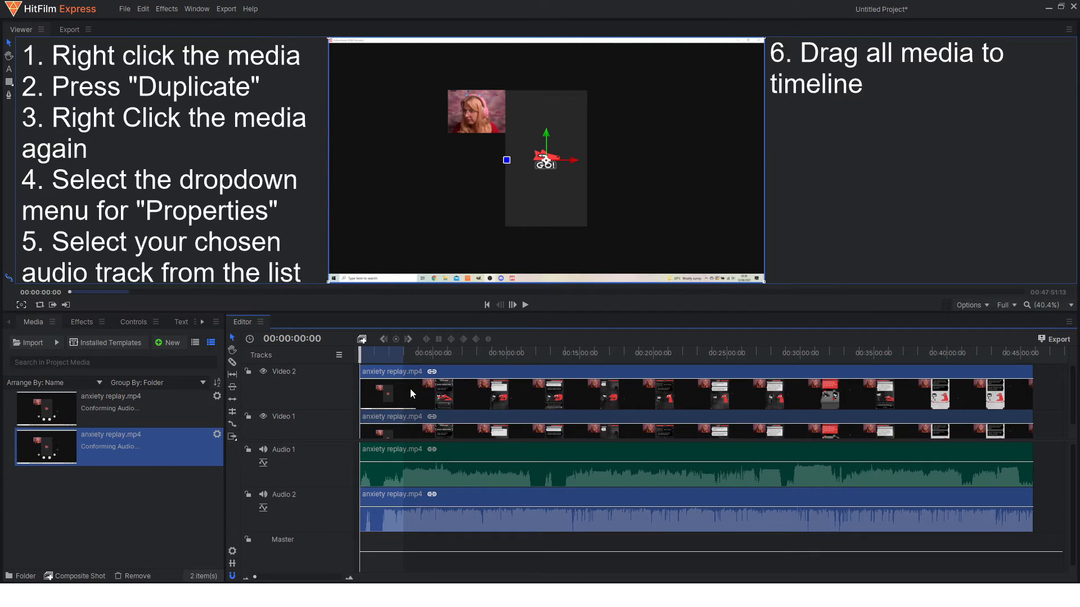
Step: Bring up the options for the timeline clips to unlink them
right_click(441, 396)
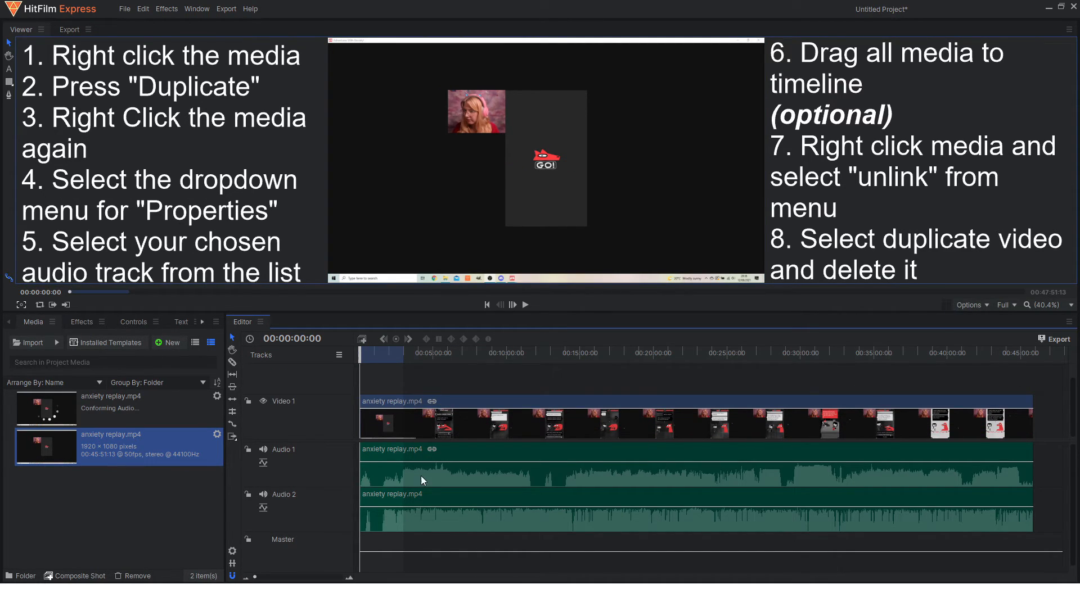
mouse_move(494, 442)
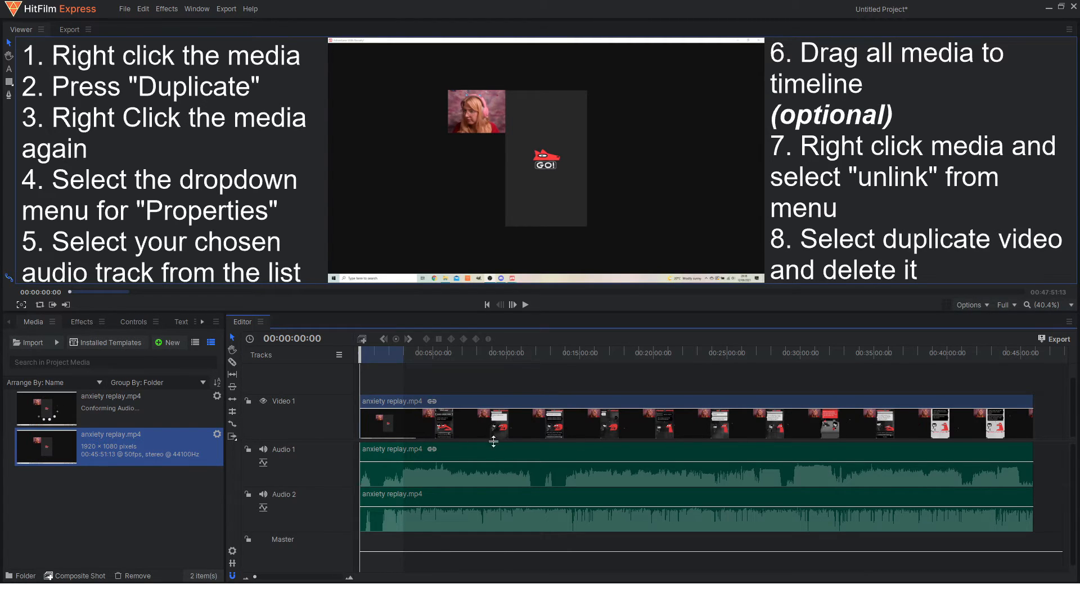
mouse_move(403, 486)
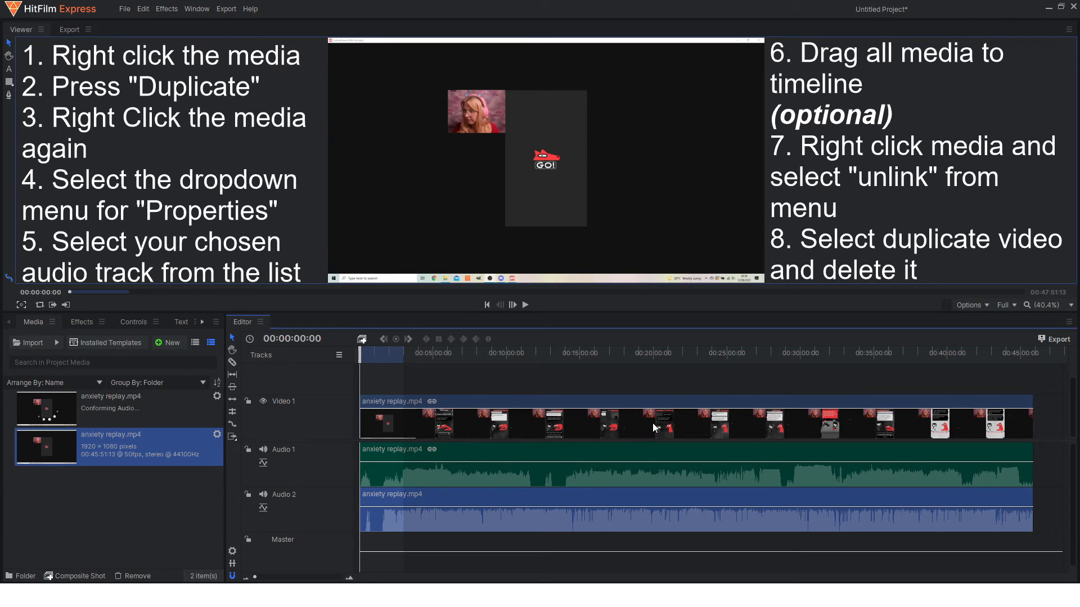
mouse_move(645, 432)
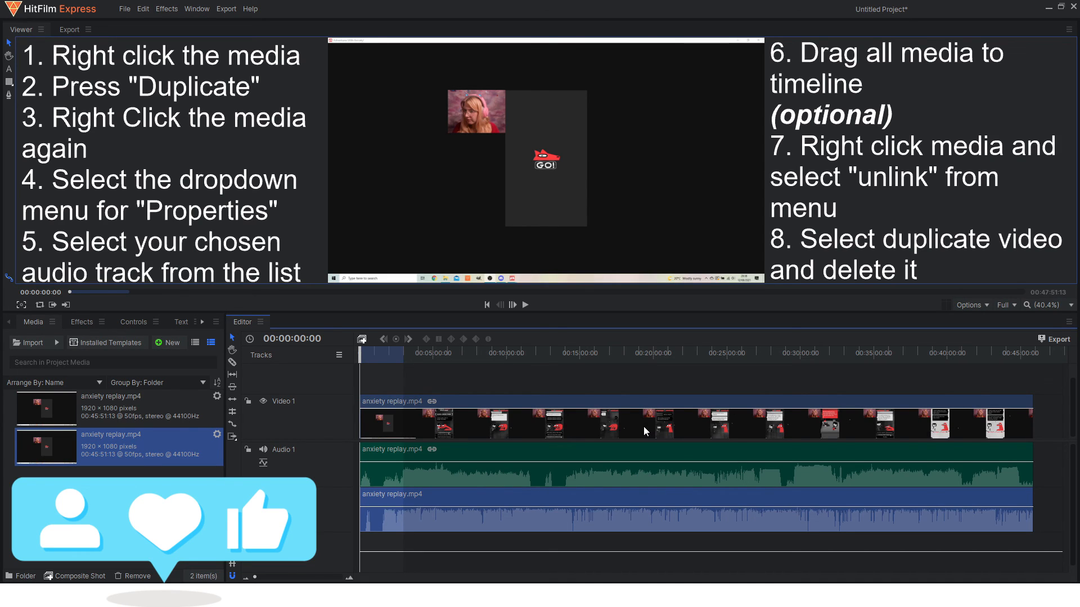
mouse_move(645, 418)
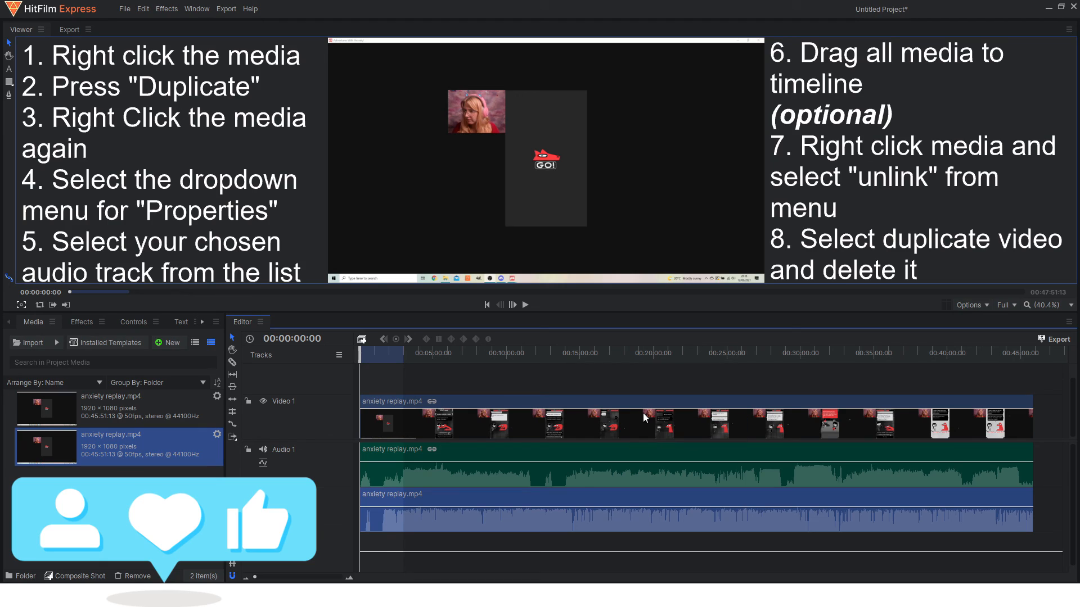